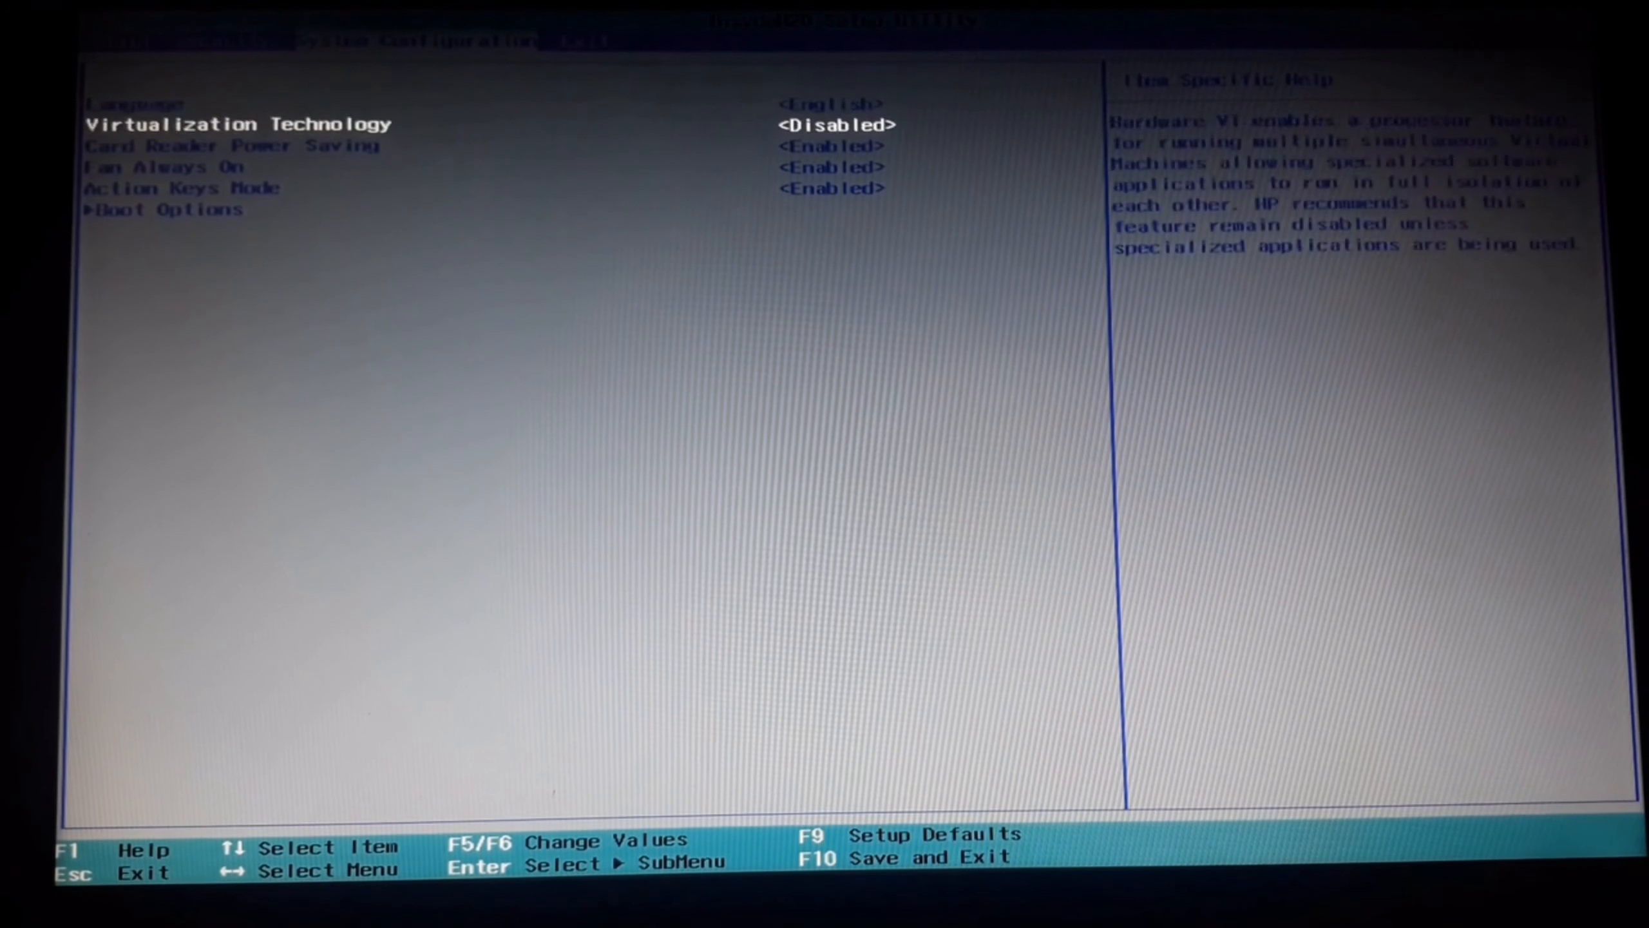
Move through the BIOS boot options before saving and exiting to start the machine
key(Down)
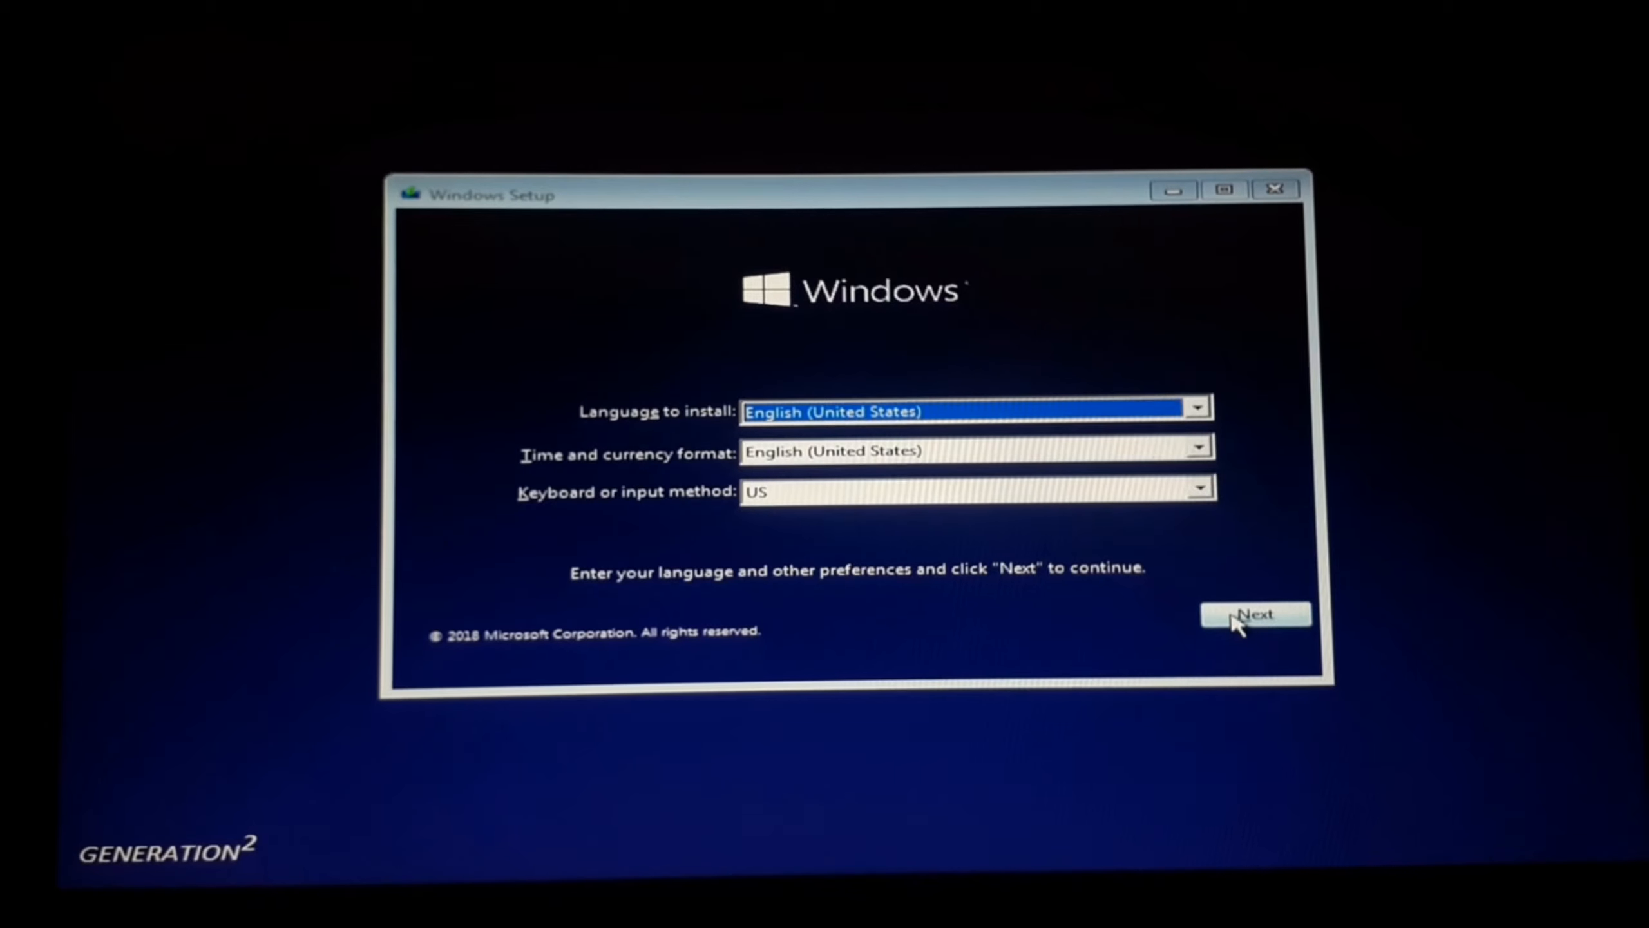
Keep English (United States) language and US keyboard defaults and begin with Install now
click(1253, 613)
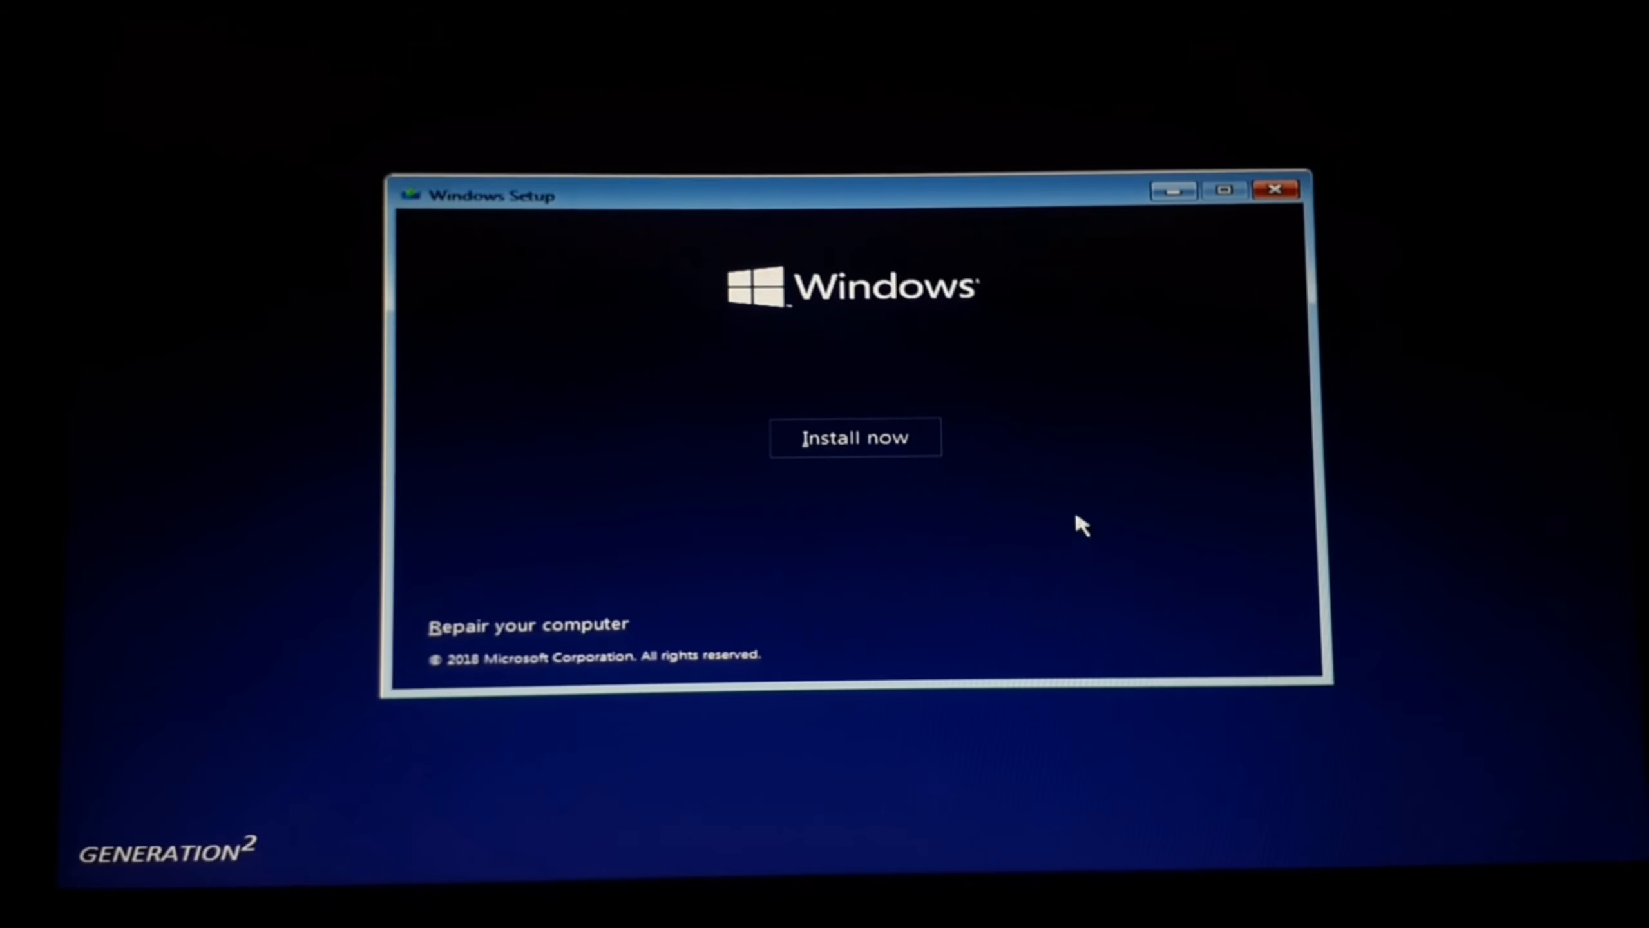
mouse_move(920, 452)
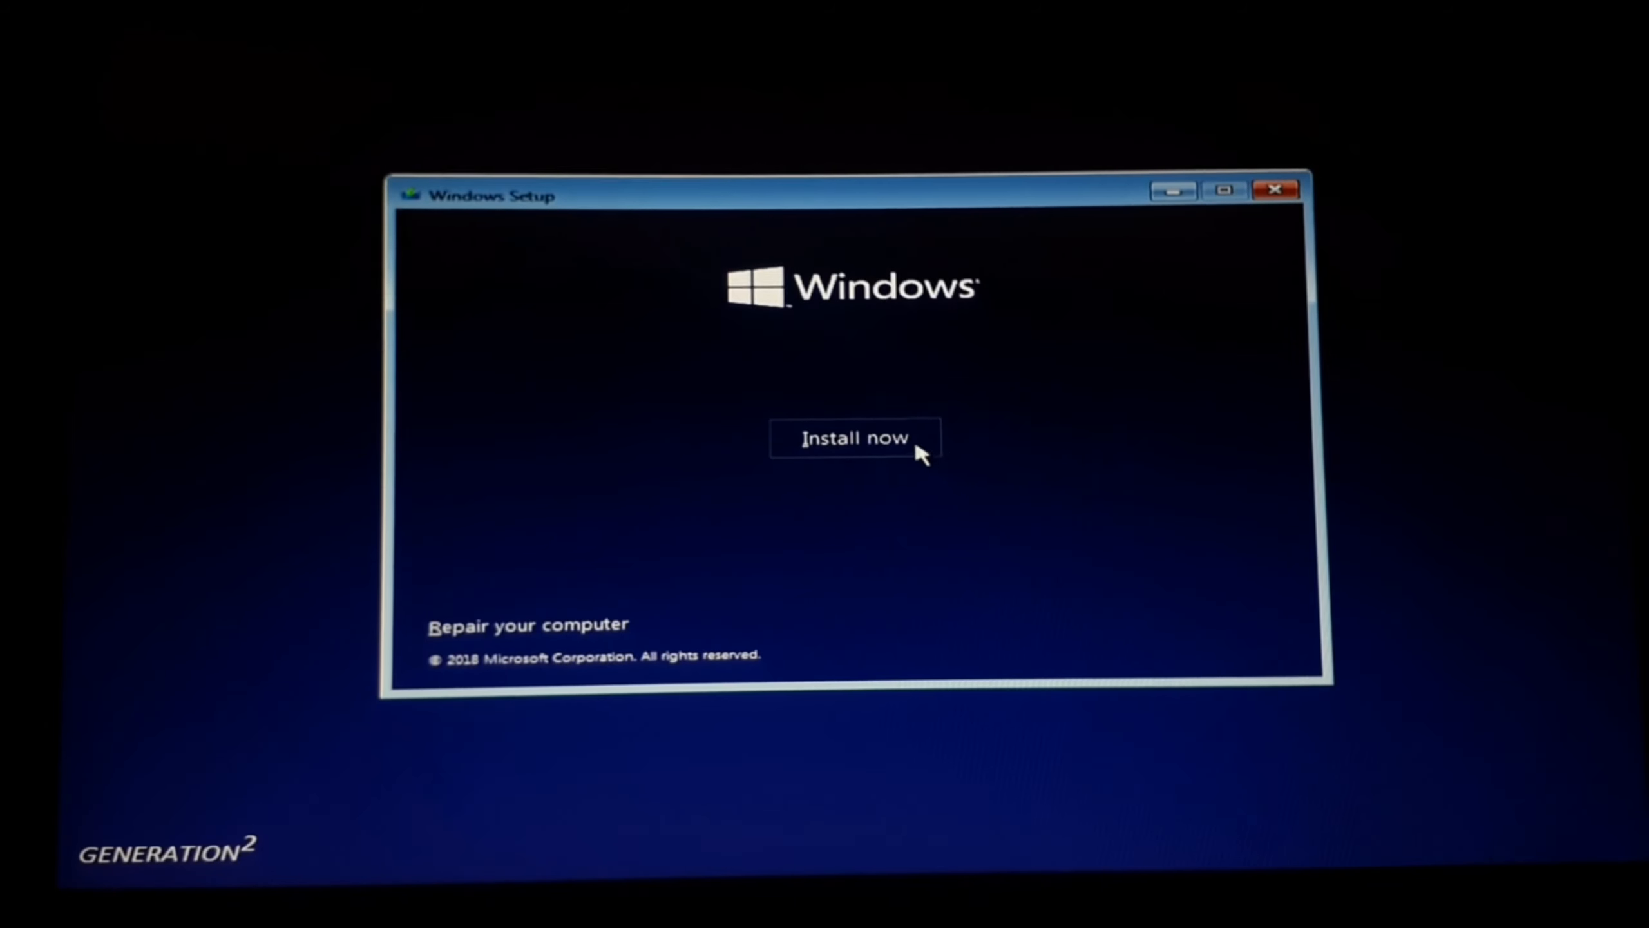
click(854, 438)
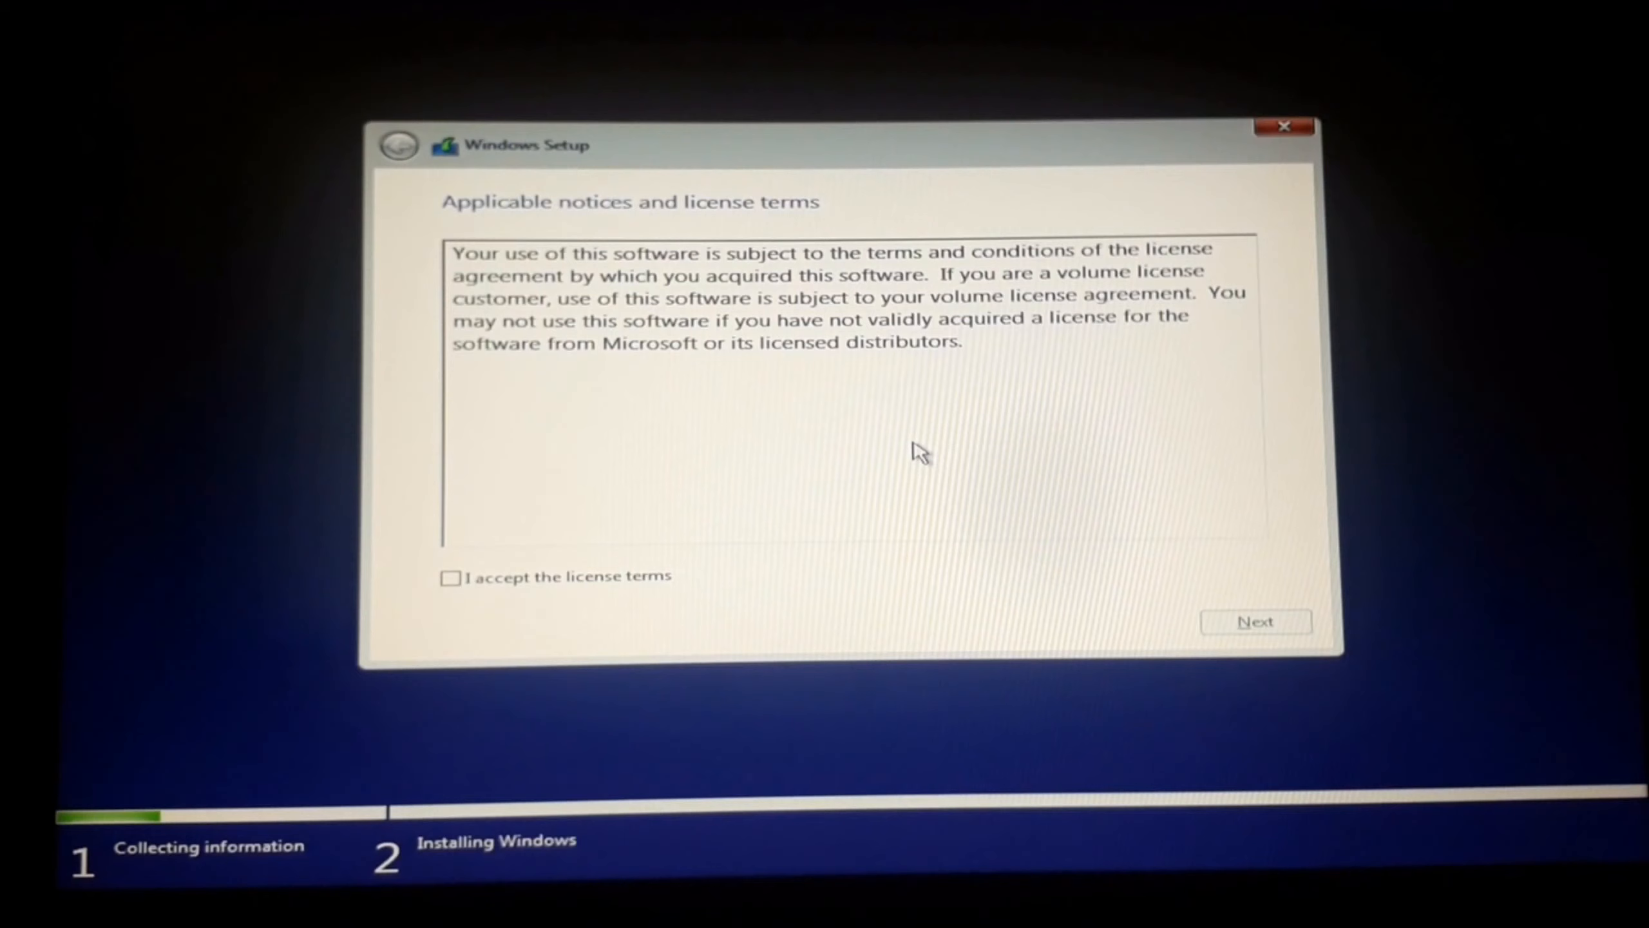
mouse_move(789, 495)
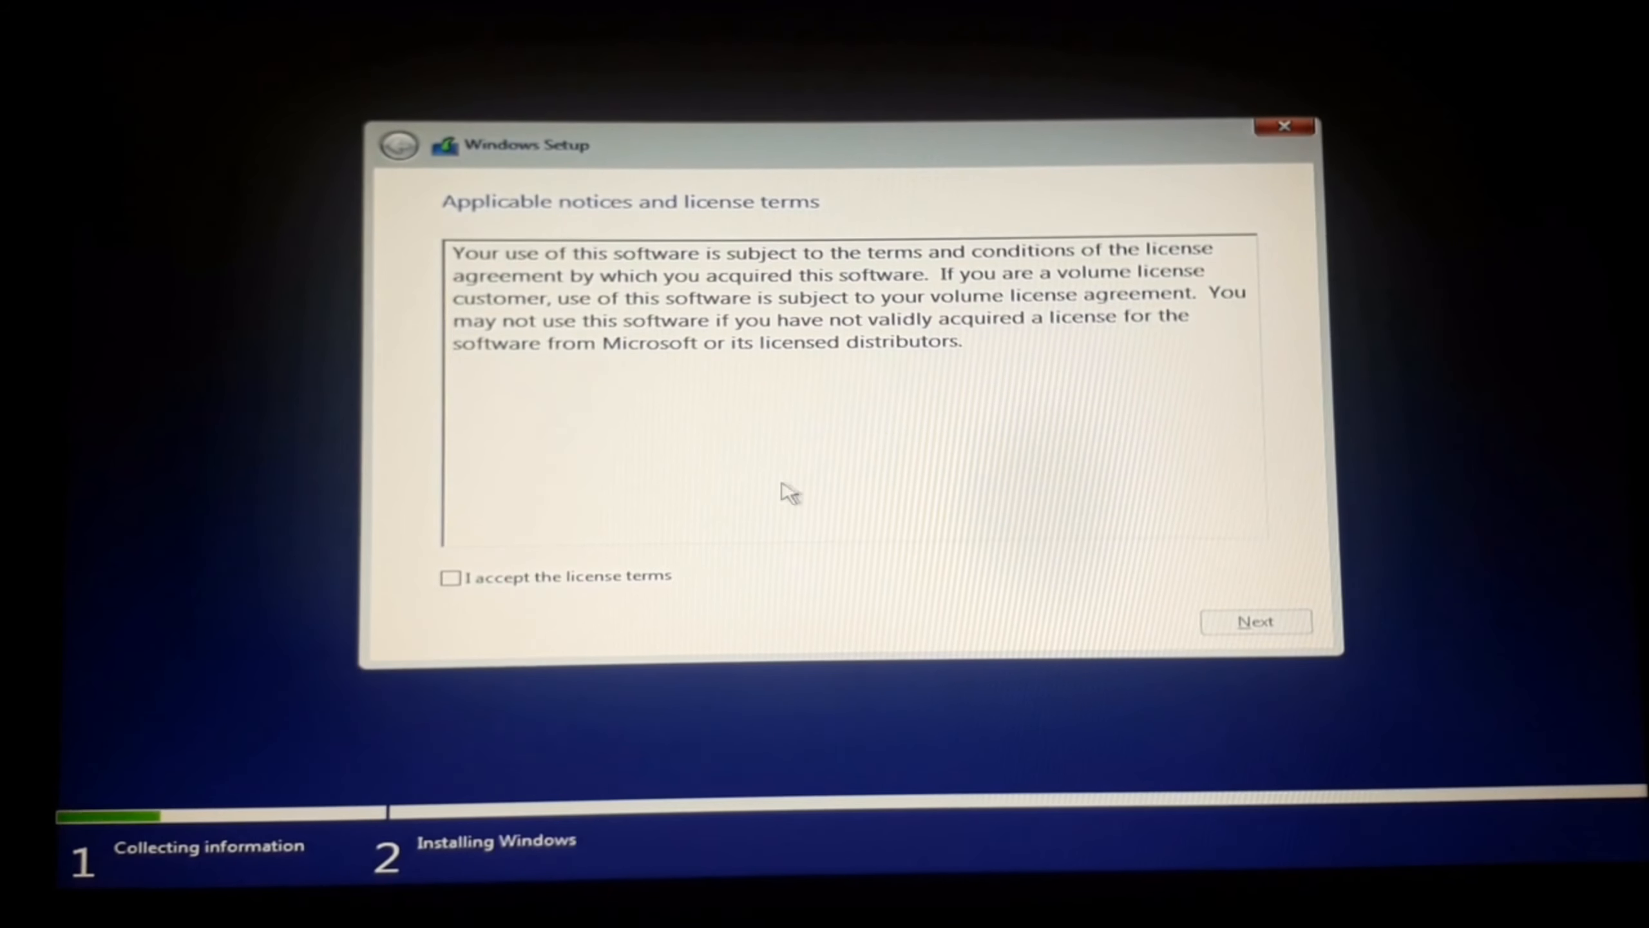
Accept the license terms and continue to the installation type choice
click(450, 576)
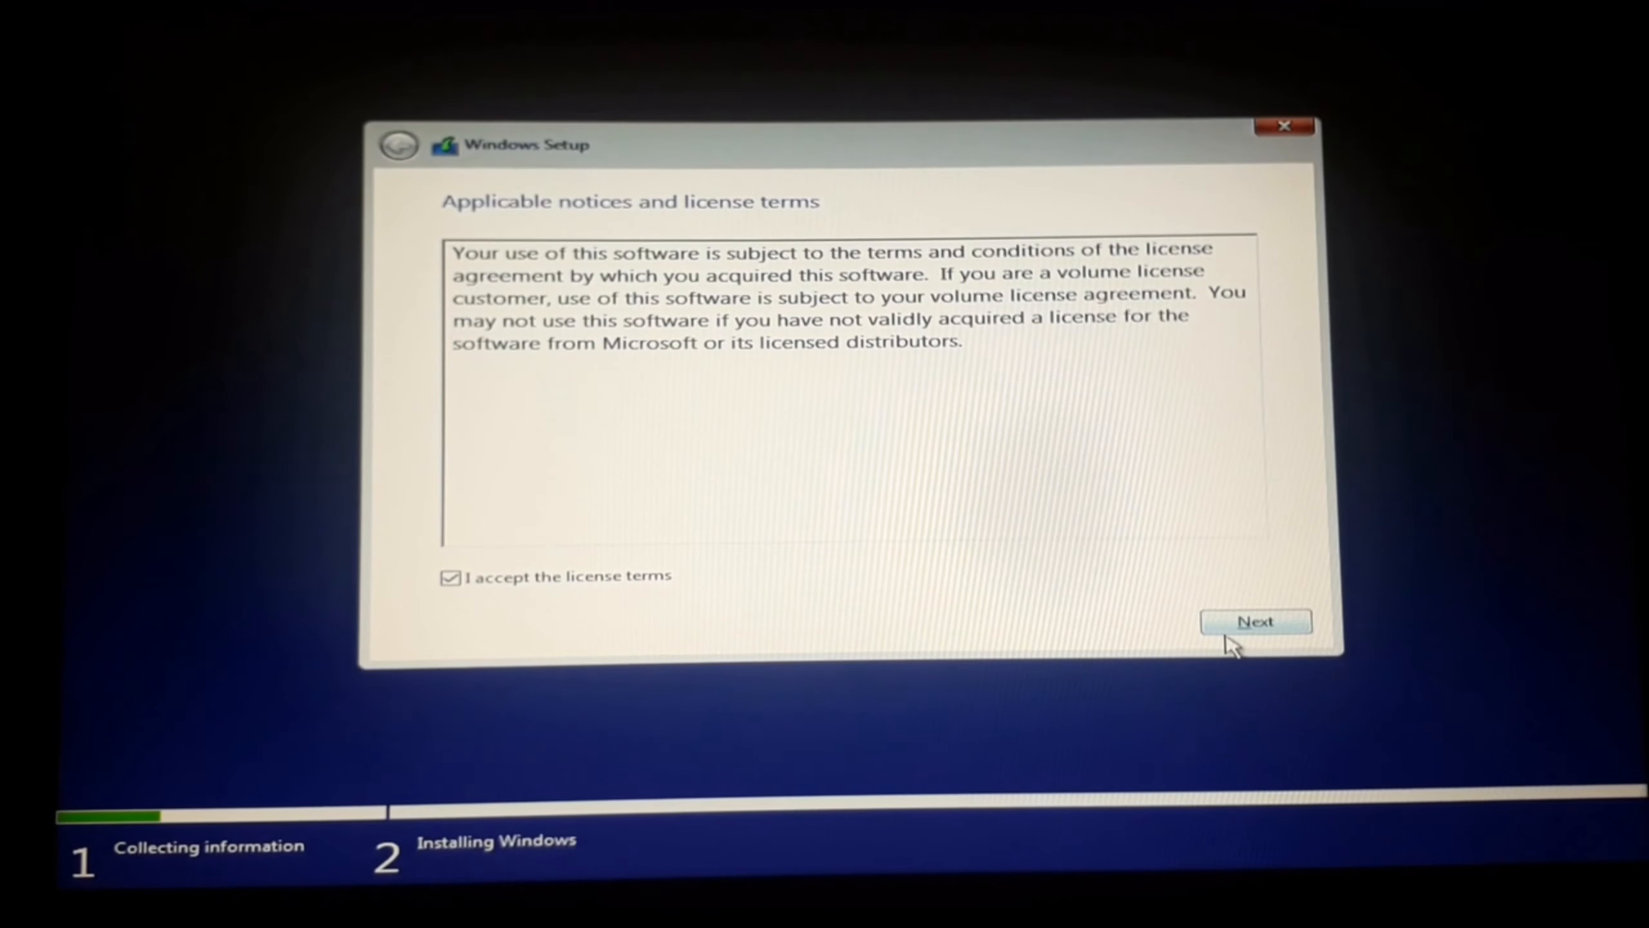
click(1254, 621)
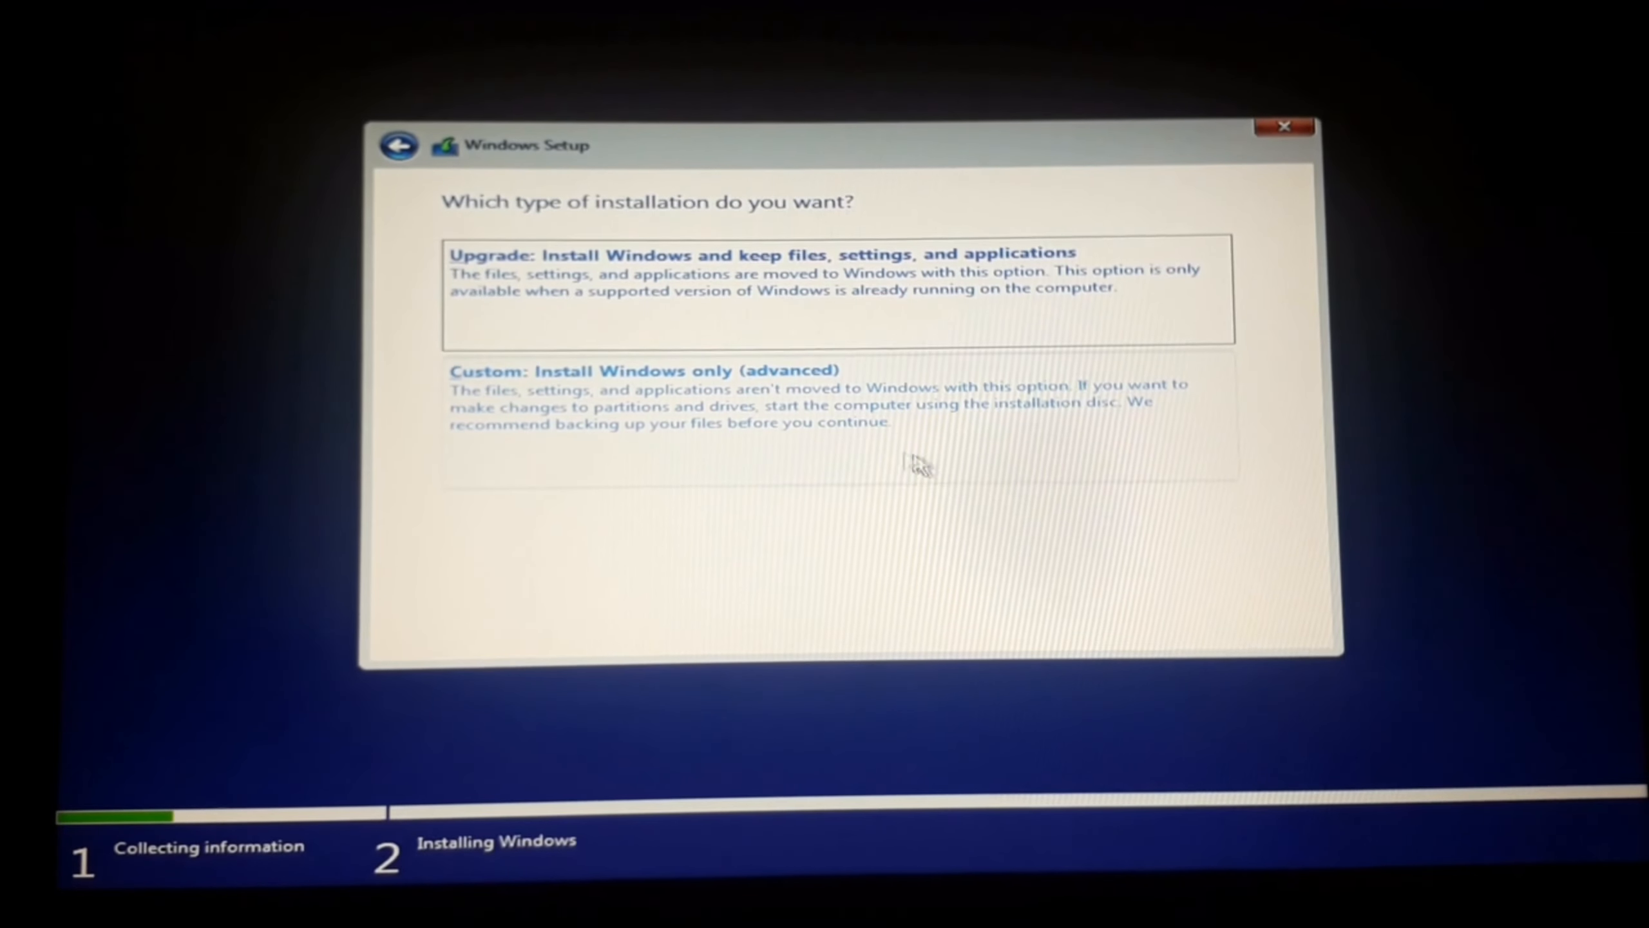
Choose Custom install, select Drive 0 Partition 3 (195.3 GB) and format it, confirming data erasure
click(643, 370)
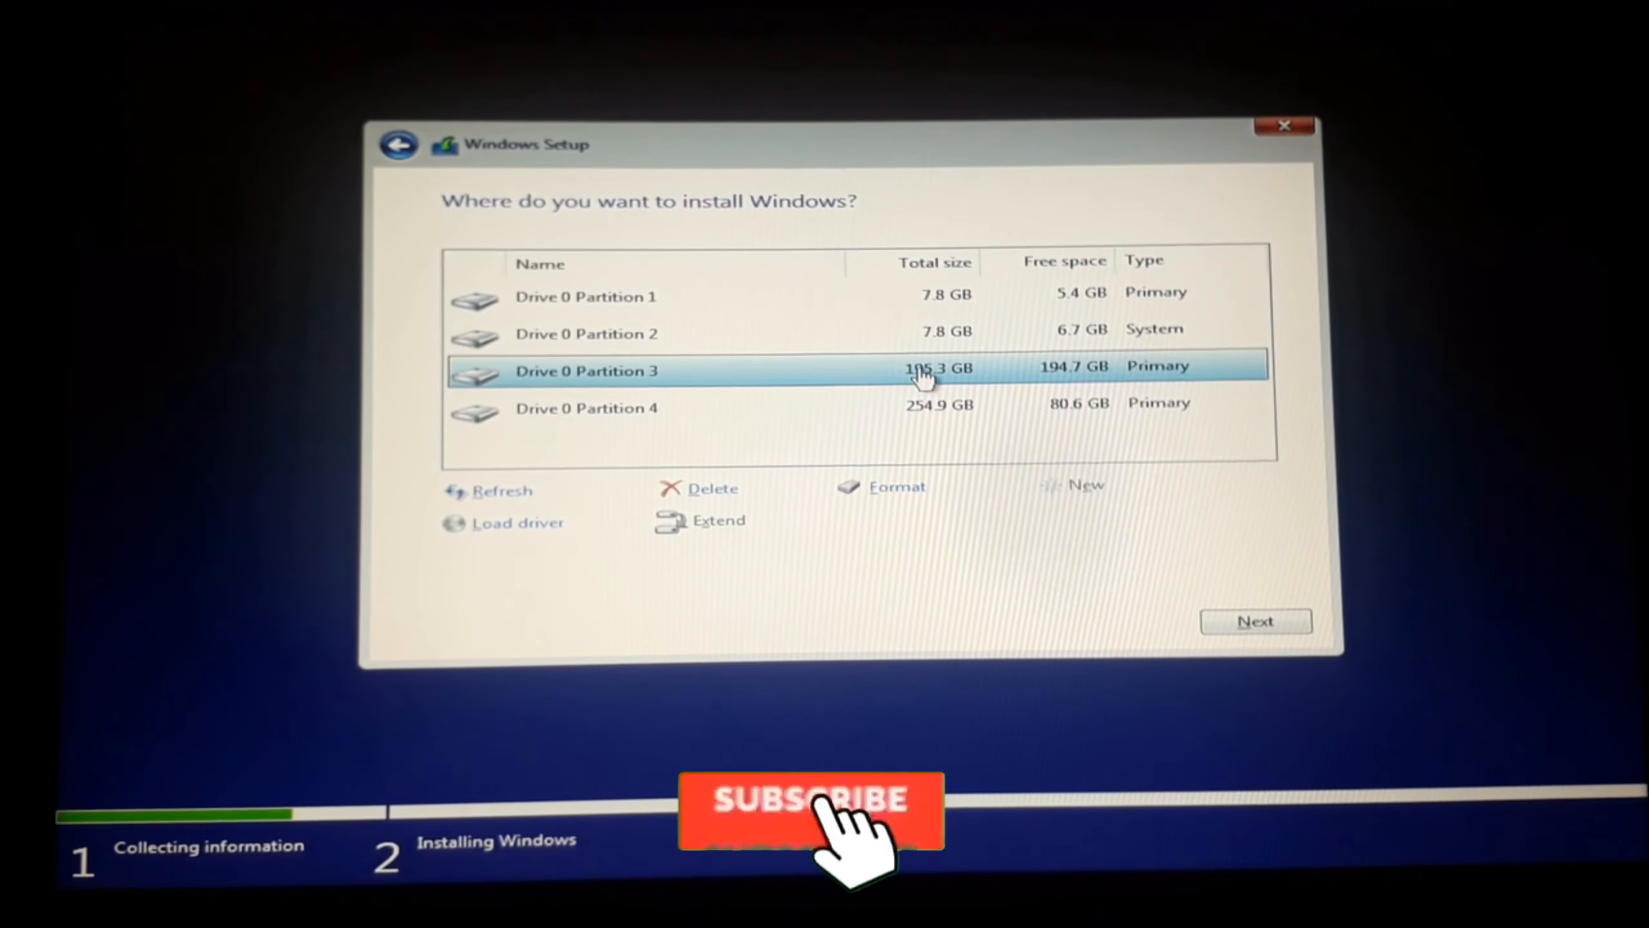
click(811, 804)
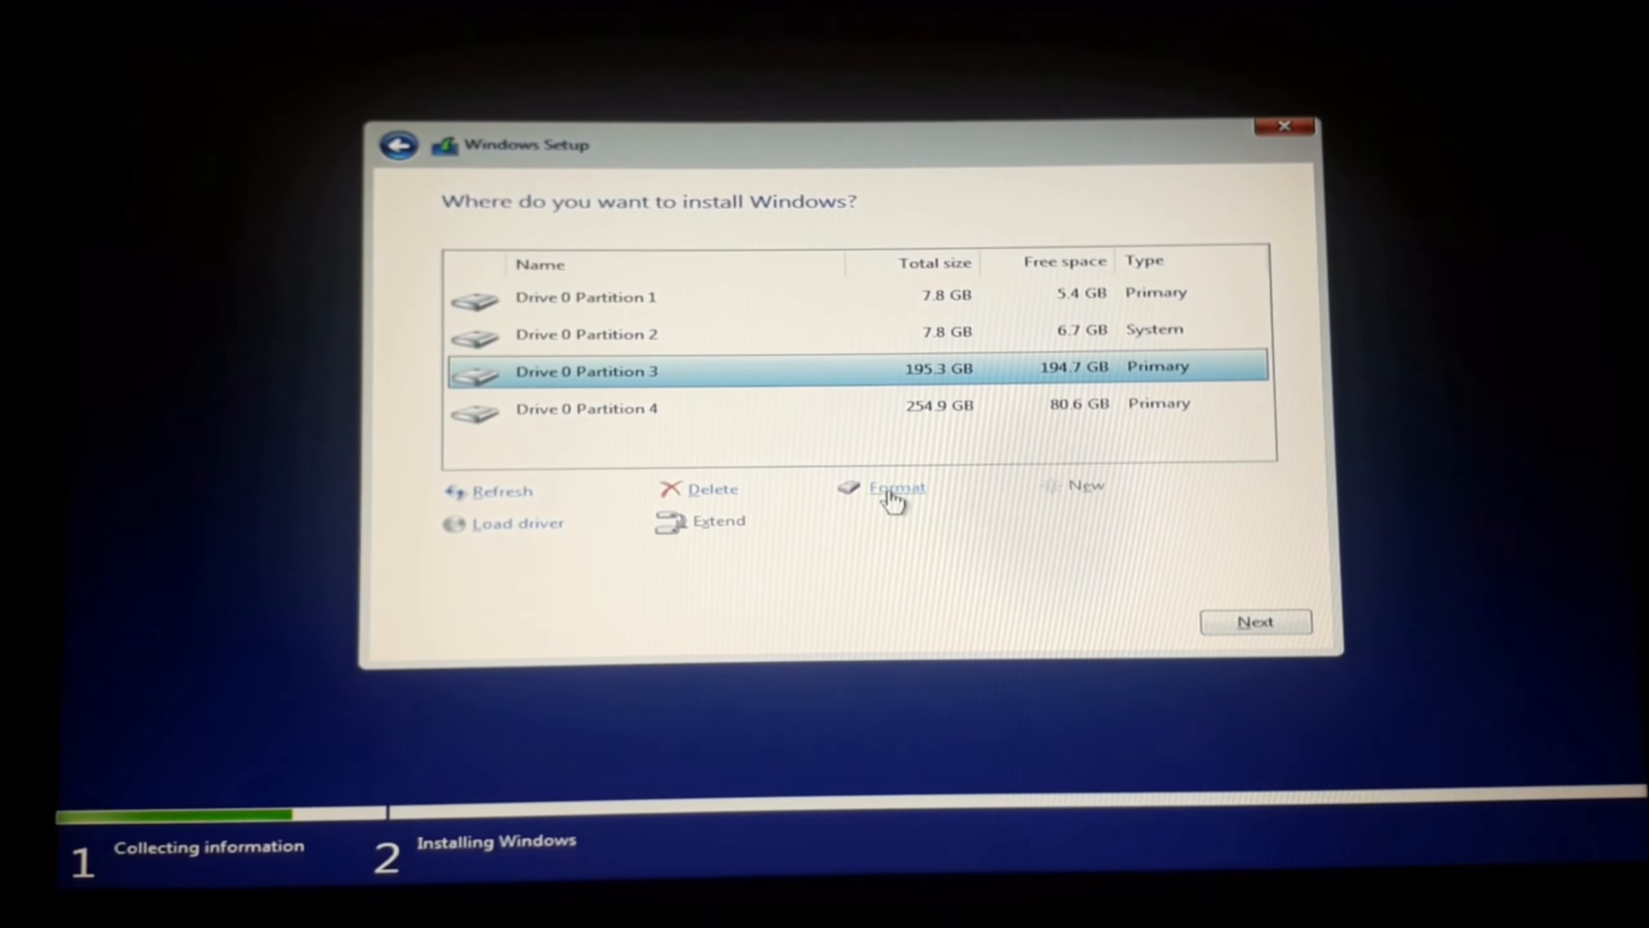
click(895, 487)
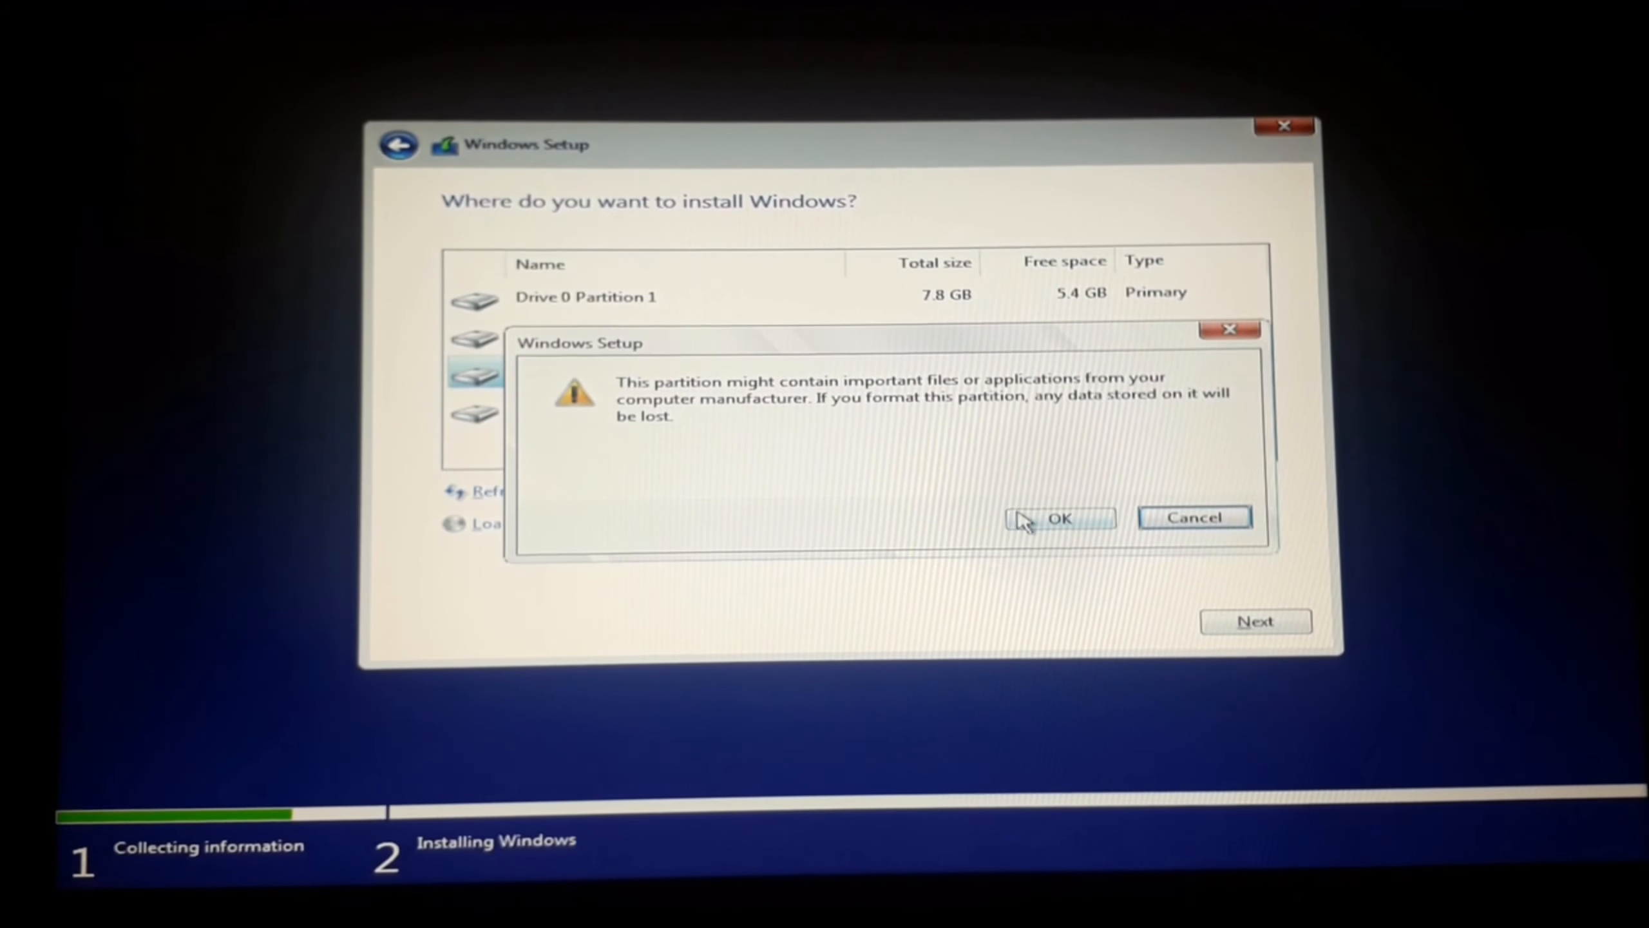
click(1057, 518)
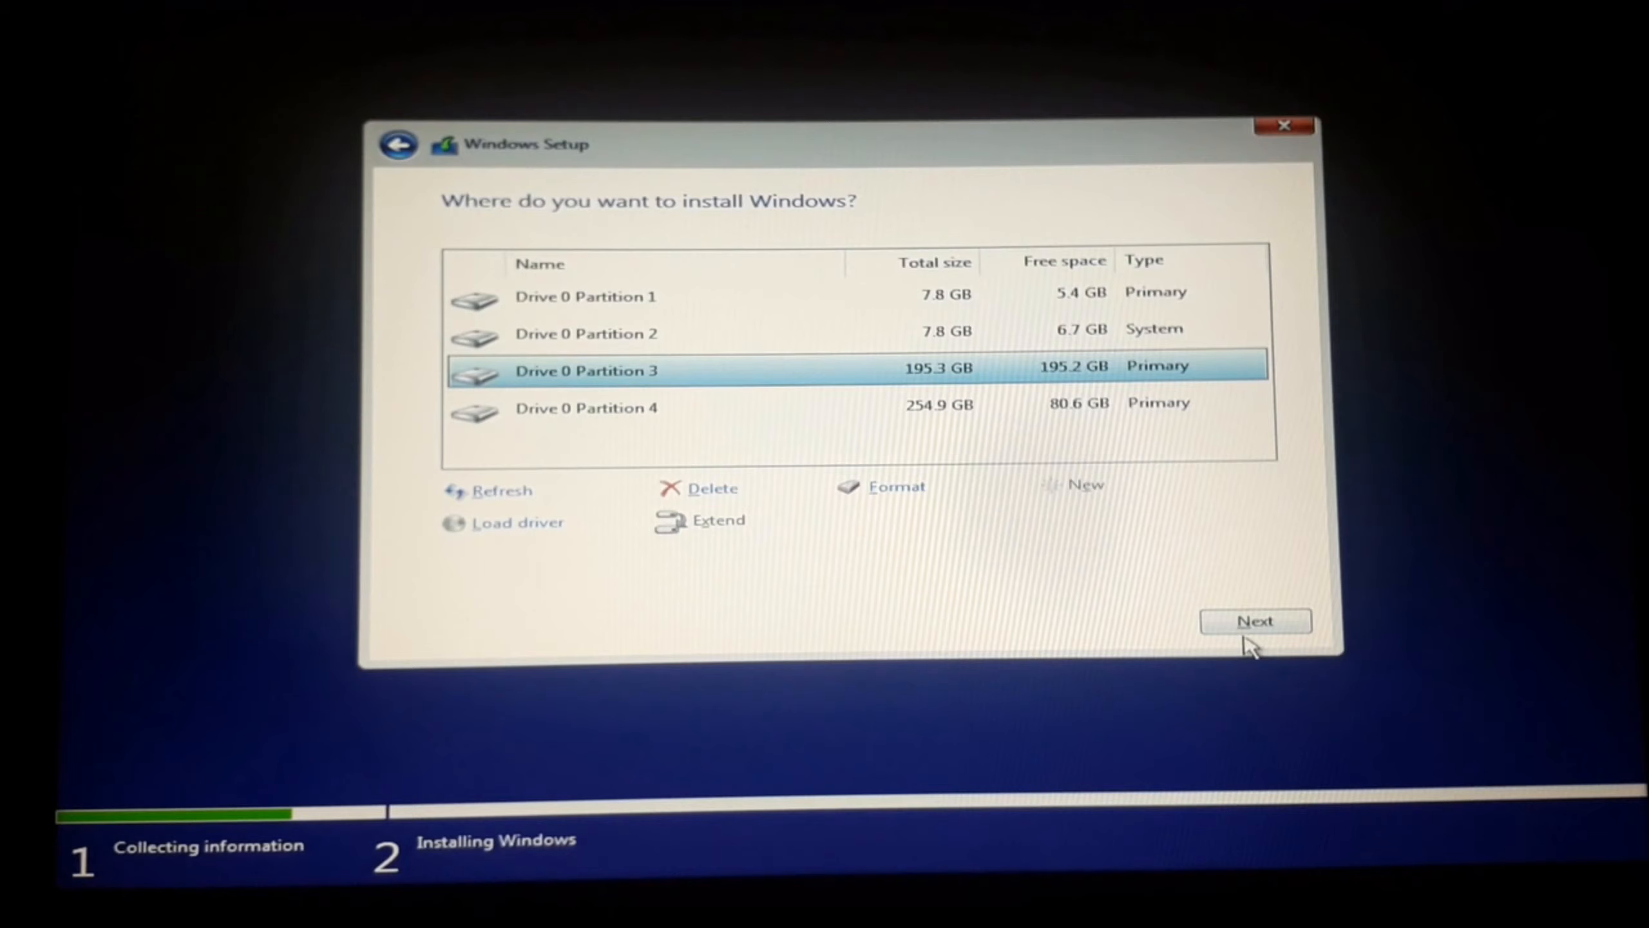
click(1254, 621)
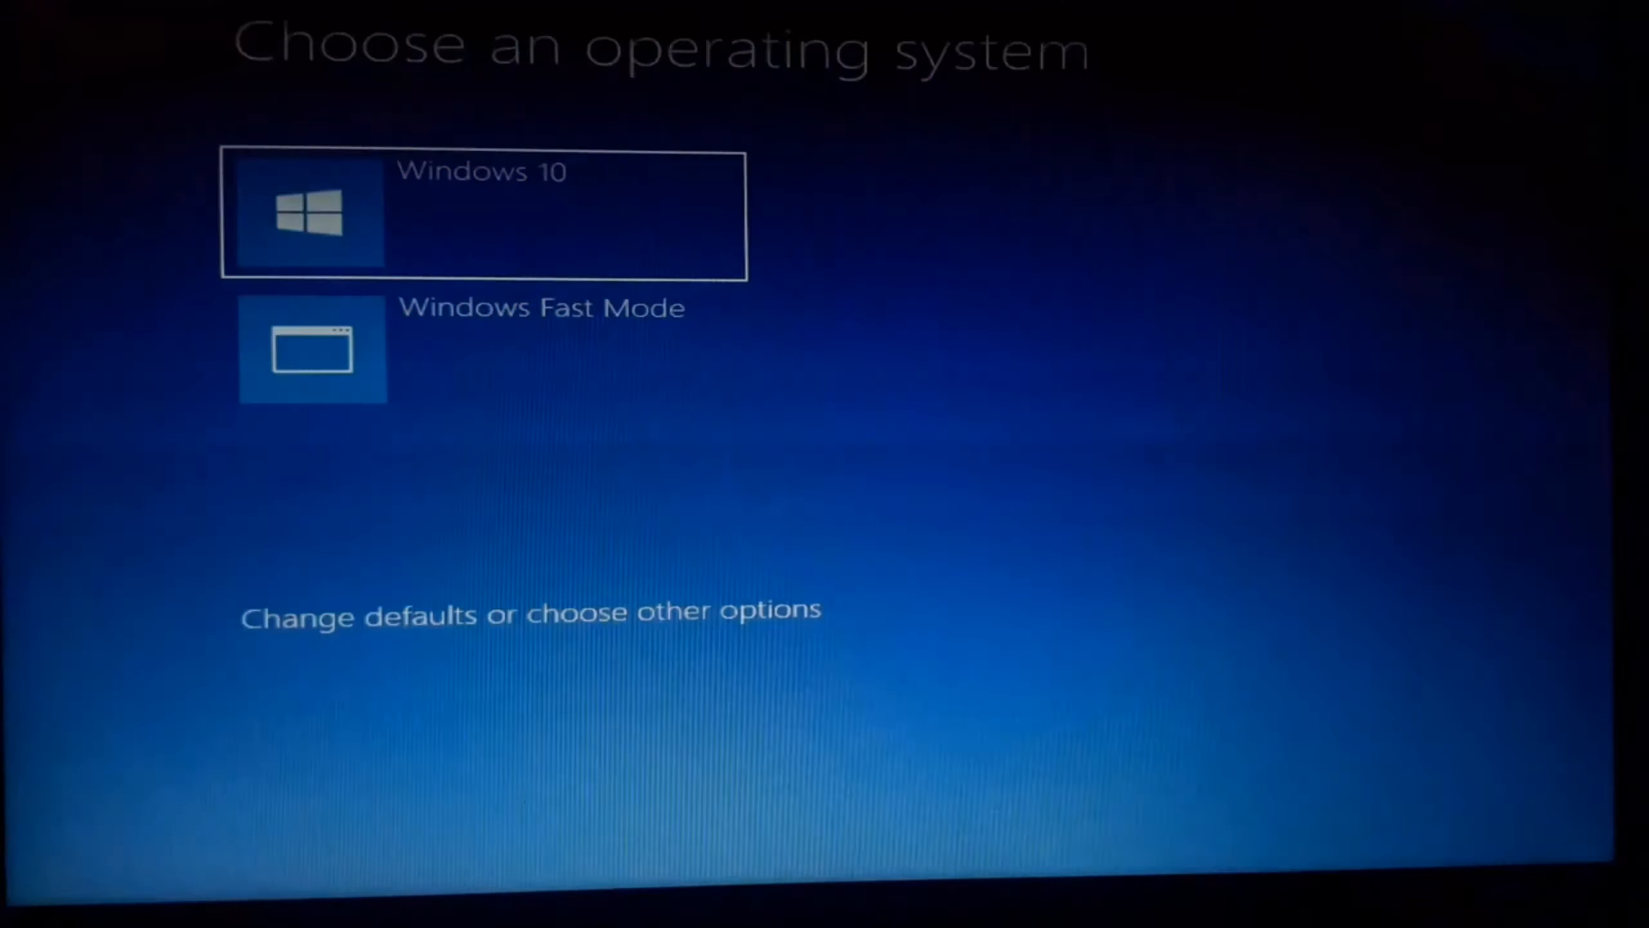
Start Windows 10 from the Choose an operating system menu
click(482, 215)
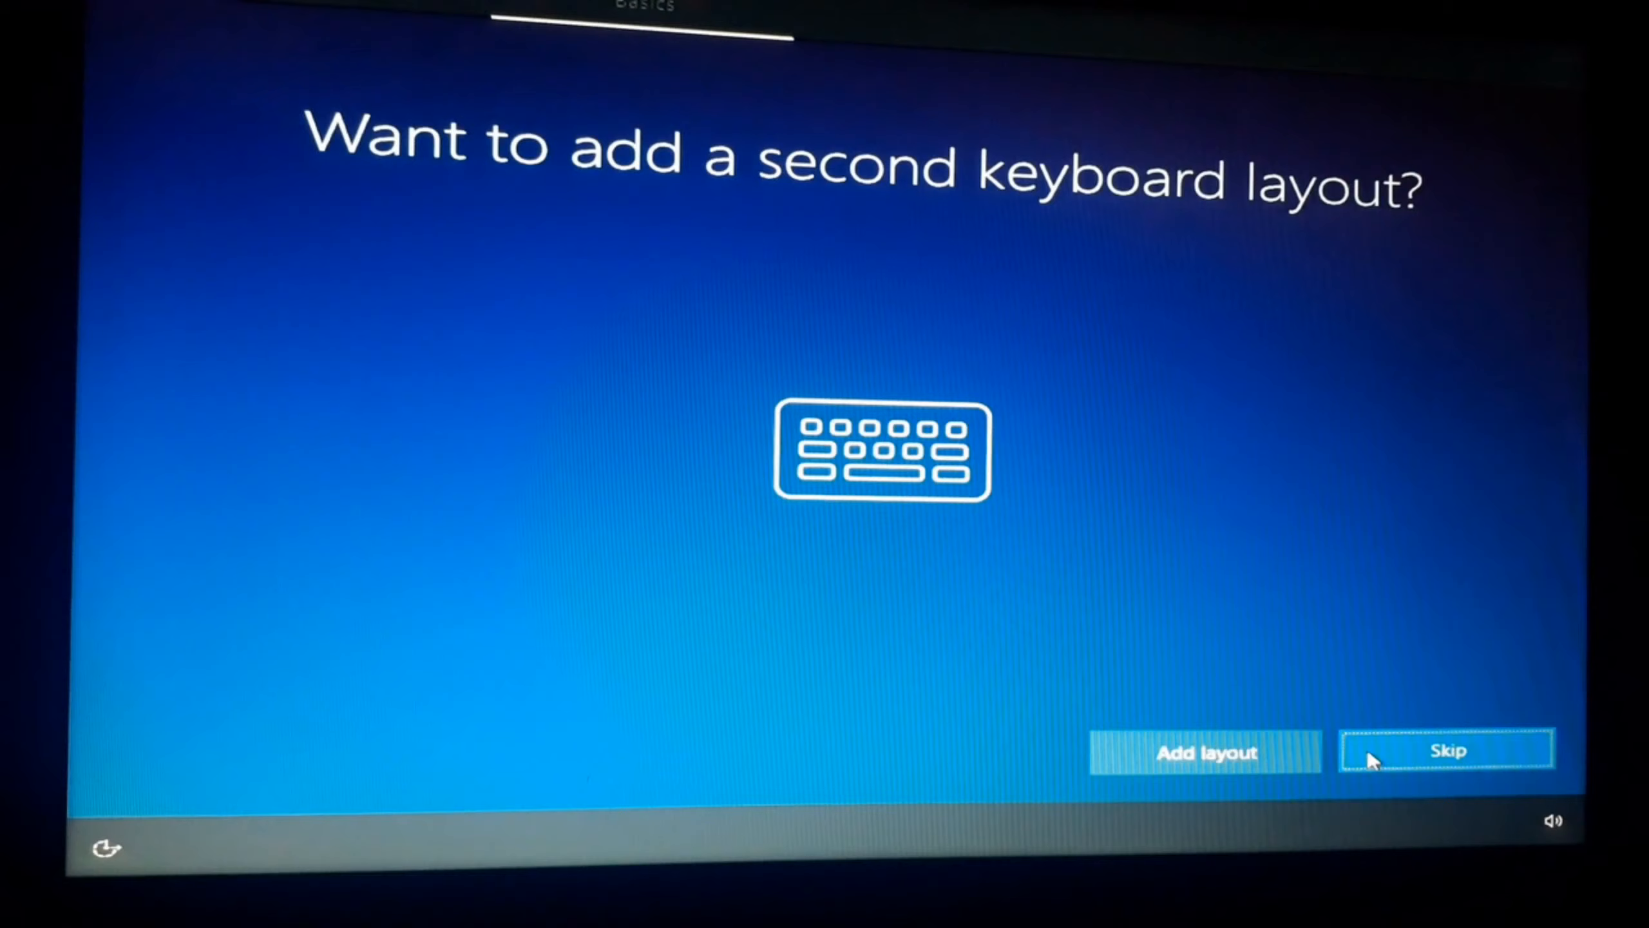
Skip the second keyboard layout and finish the remaining first-run screens to reach the desktop
click(1446, 750)
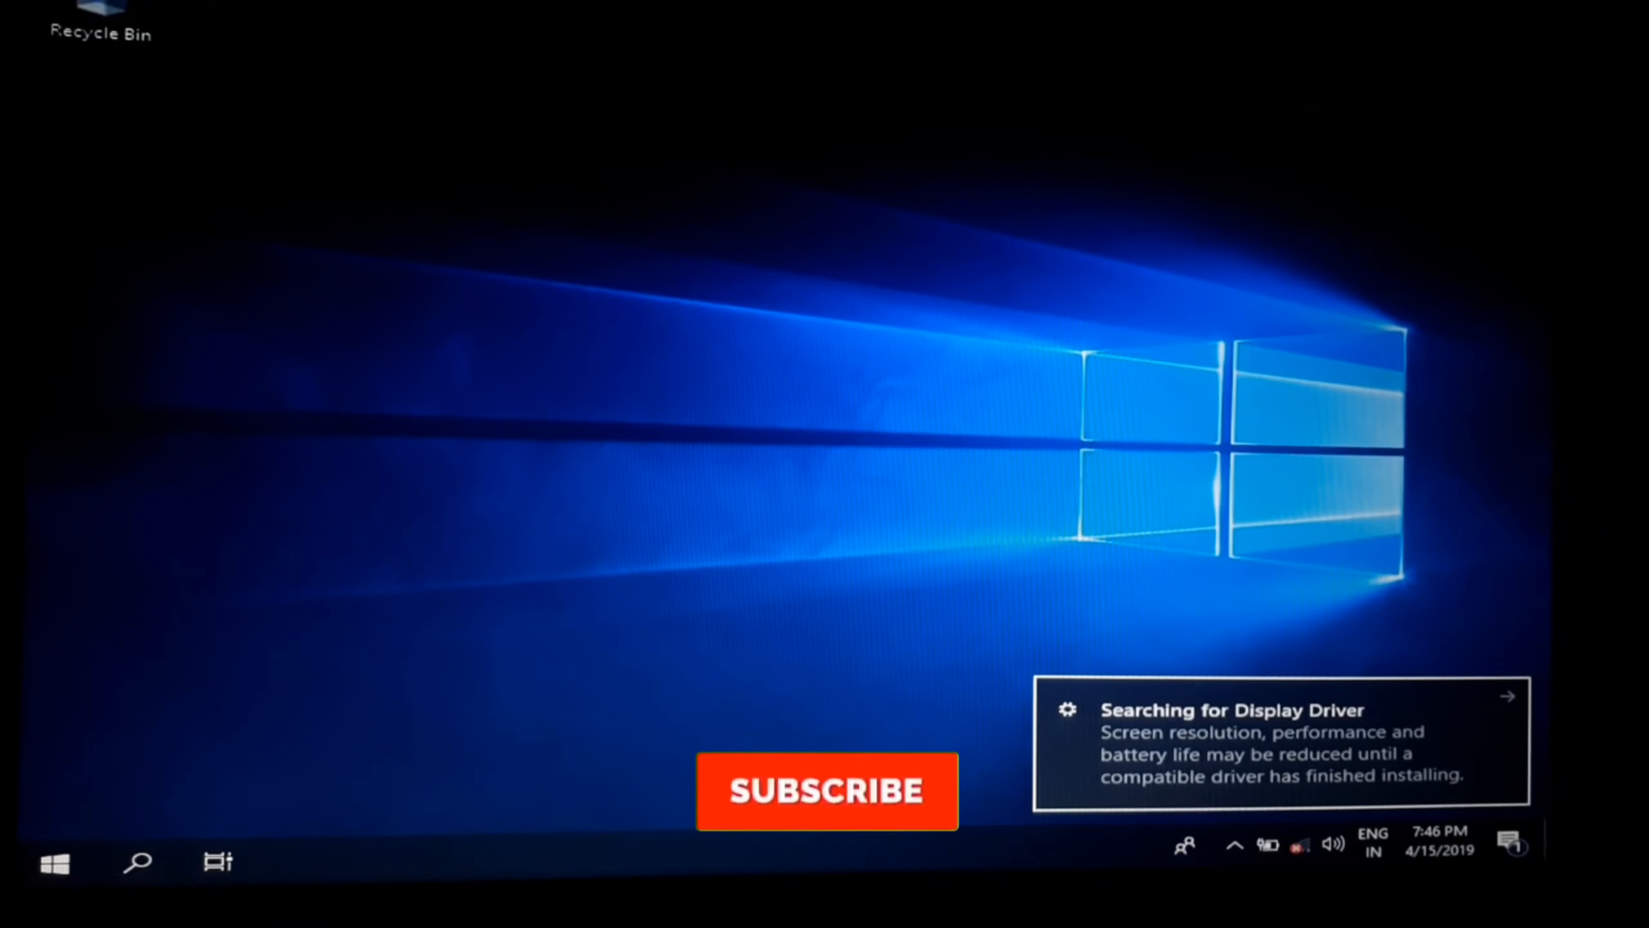
click(827, 791)
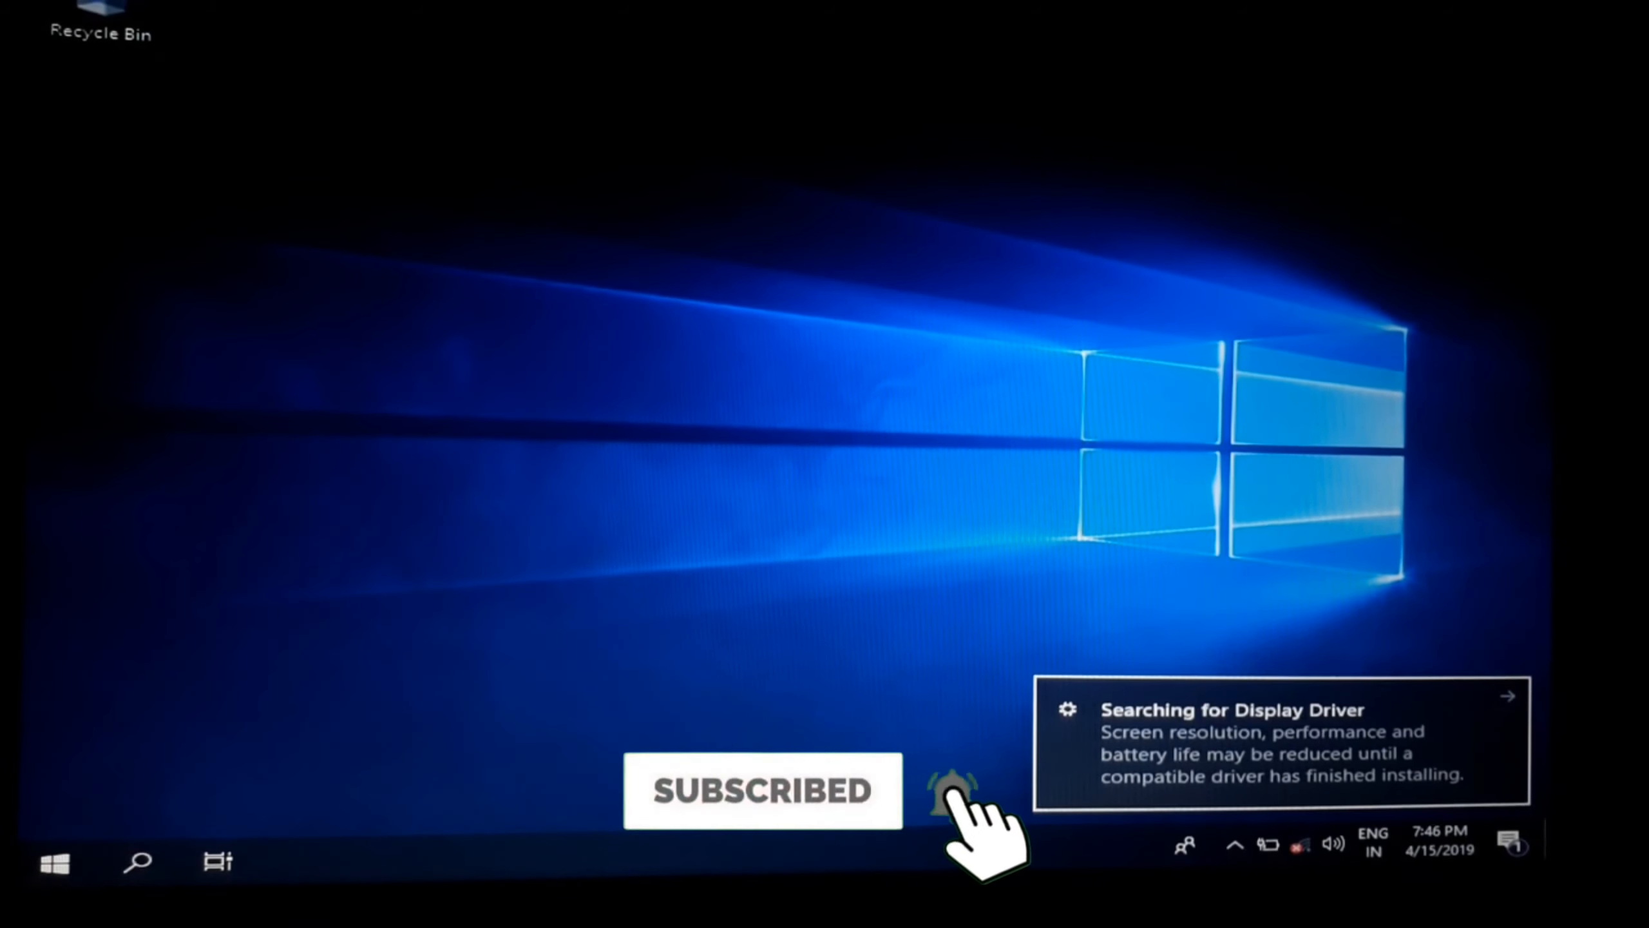